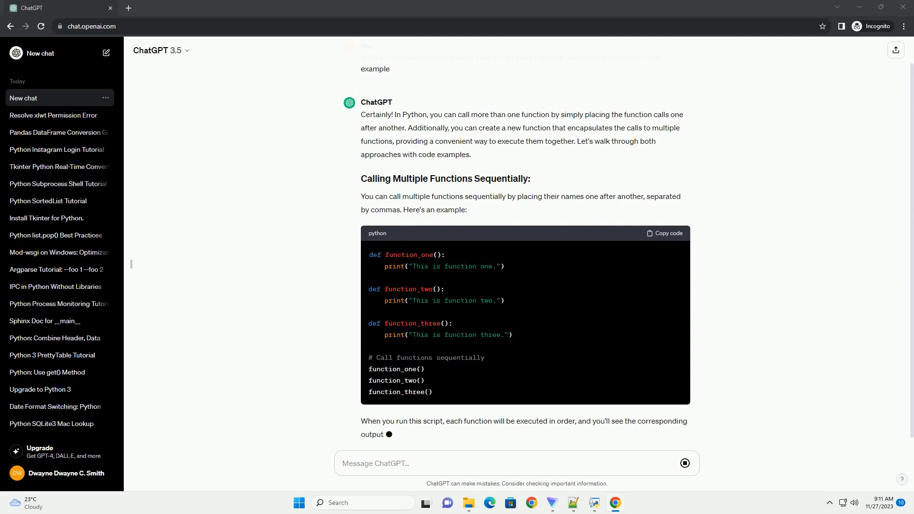
{"action": "scroll", "scroll_direction": "down", "scroll_amount": 3}
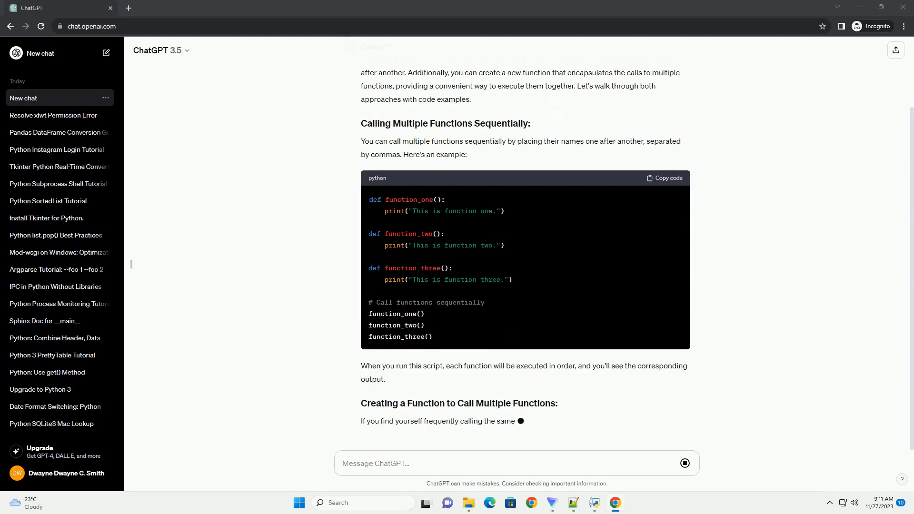
{"action": "scroll", "scroll_direction": "down", "scroll_amount": 3}
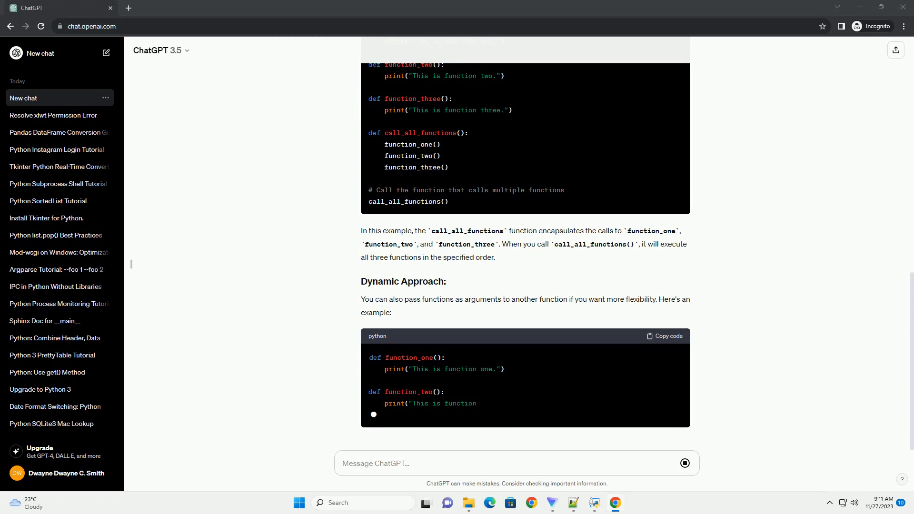
{"action": "scroll", "scroll_direction": "down", "scroll_amount": 3}
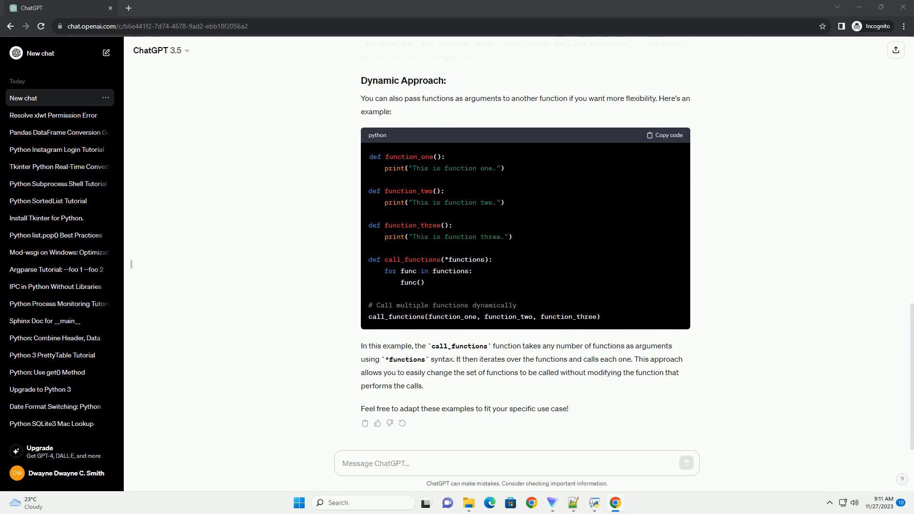
{"action": "type", "text": "P"}
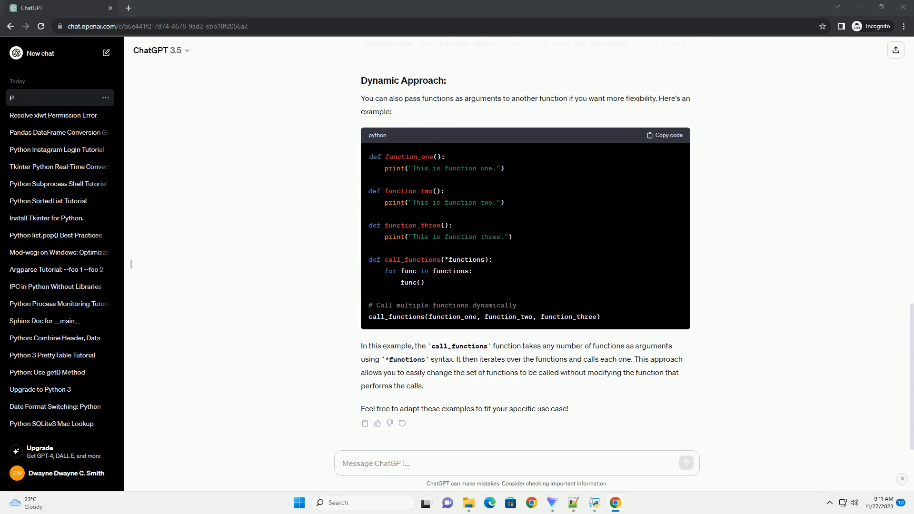